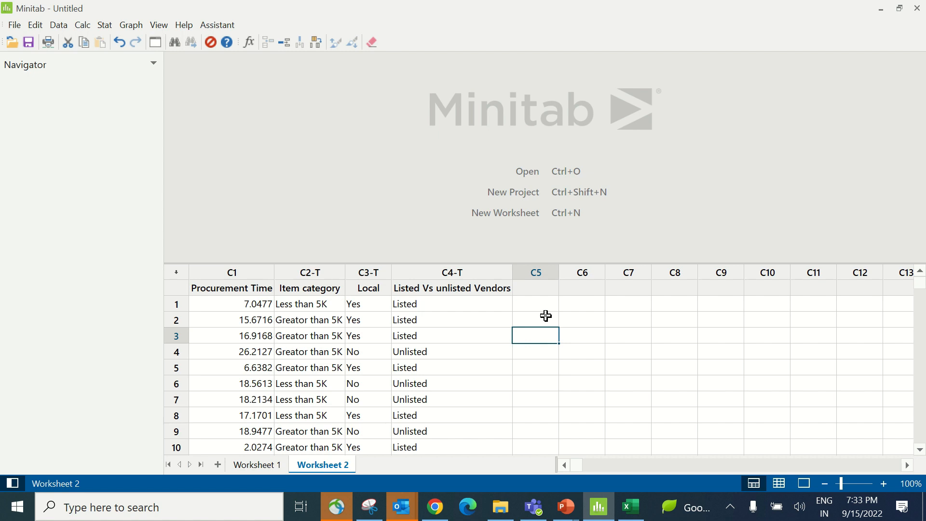
mouse_move(207, 270)
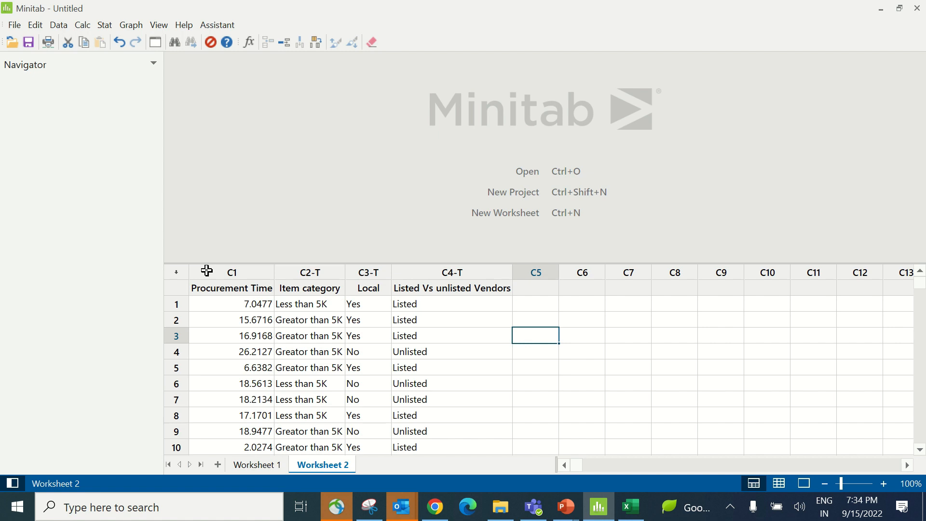
Step: Generate a graphical summary of Procurement Time (normality p-value 0.030, mean 14.371)
left_click(131, 24)
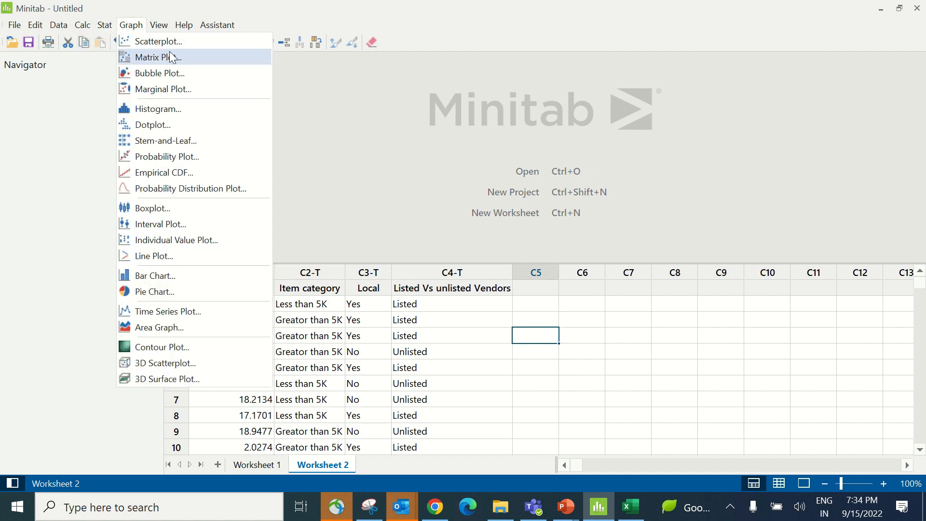
left_click(105, 25)
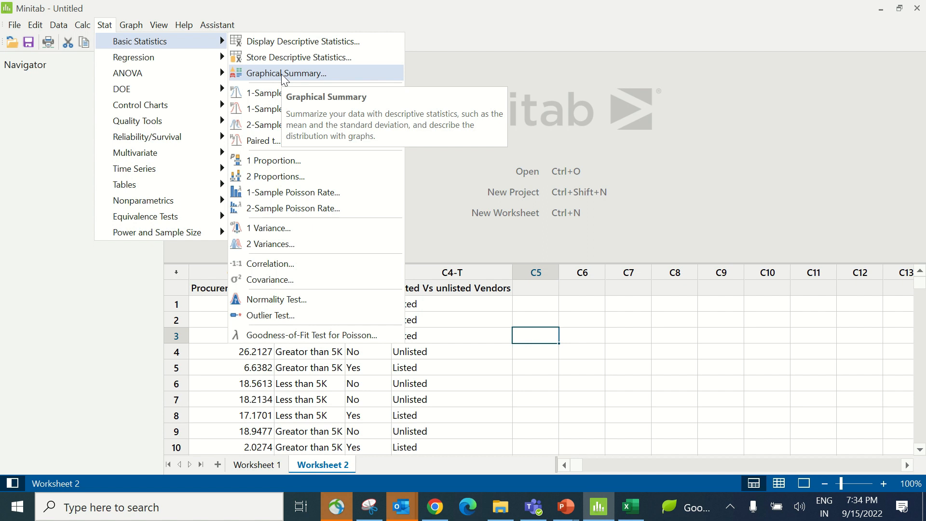
left_click(285, 73)
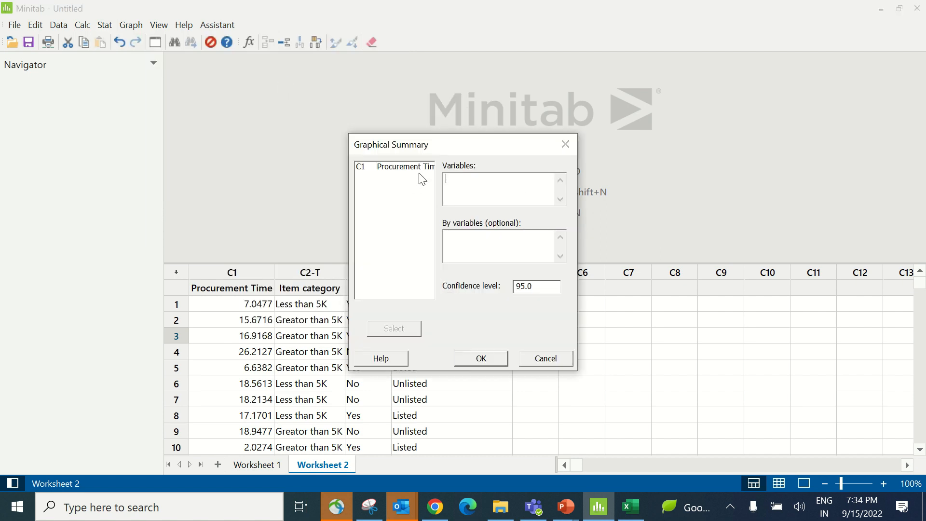
double_click(402, 166)
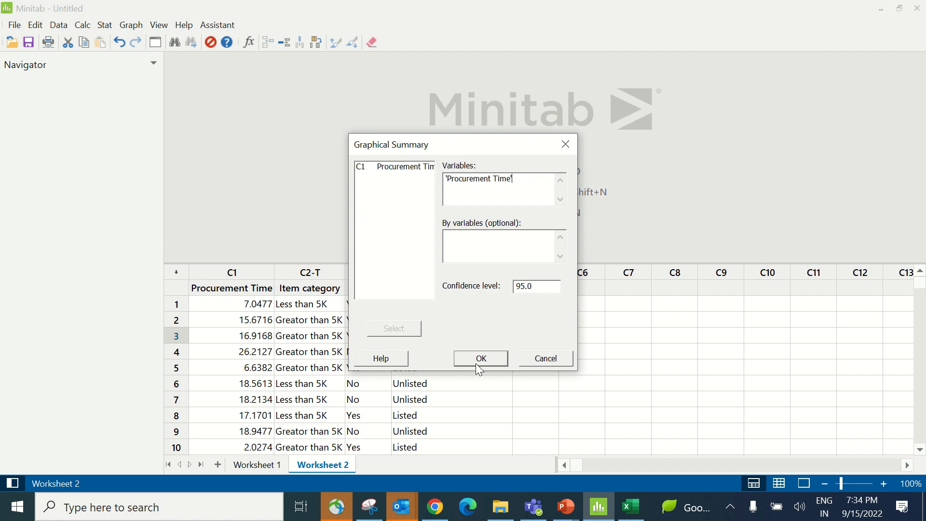
left_click(480, 358)
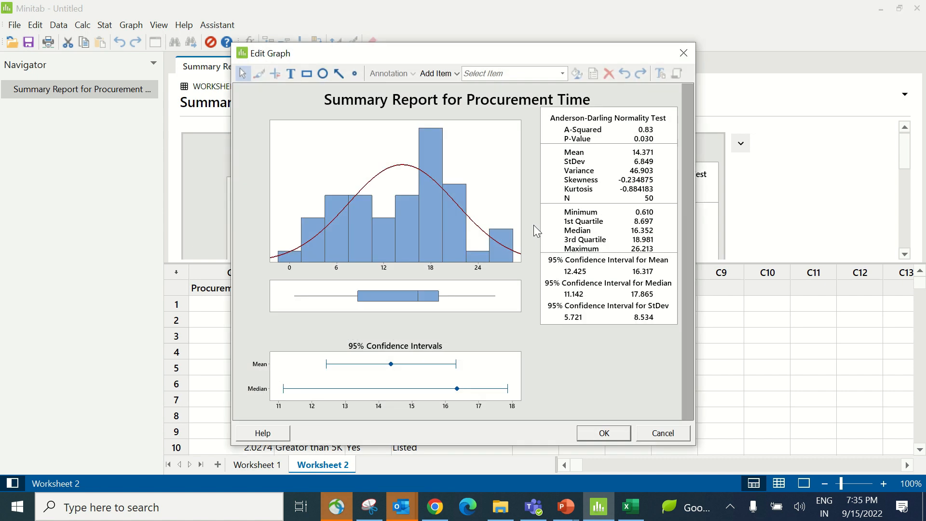
mouse_move(650, 145)
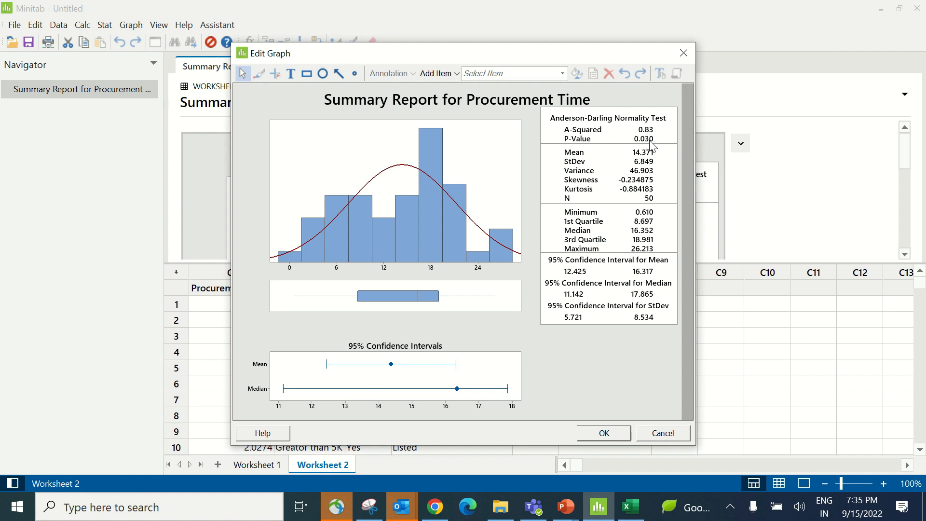
left_click(602, 433)
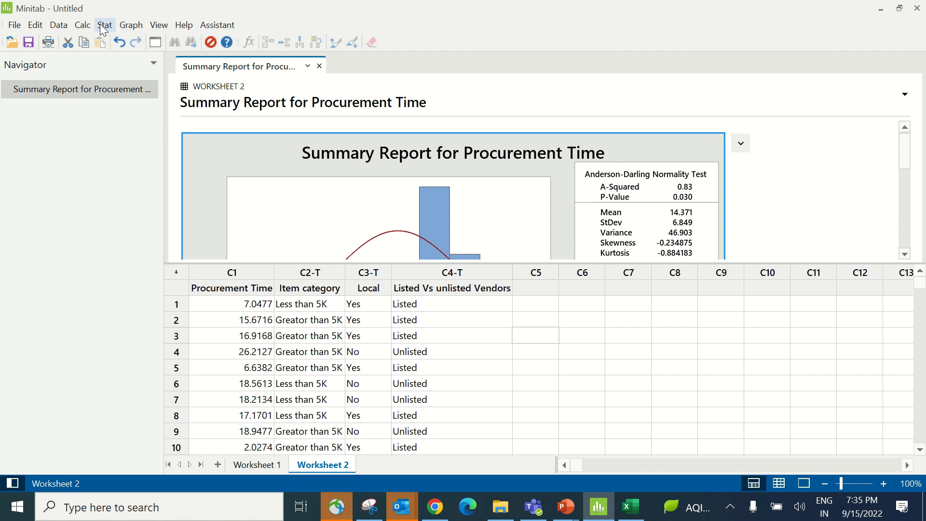
Step: Build a run chart of the Procurement Time column with subgroup size 1
left_click(104, 24)
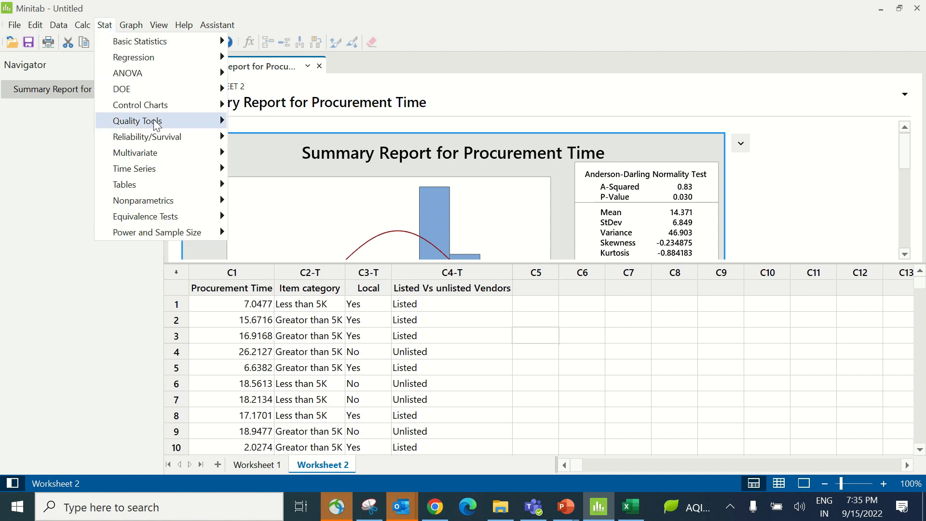
mouse_move(137, 121)
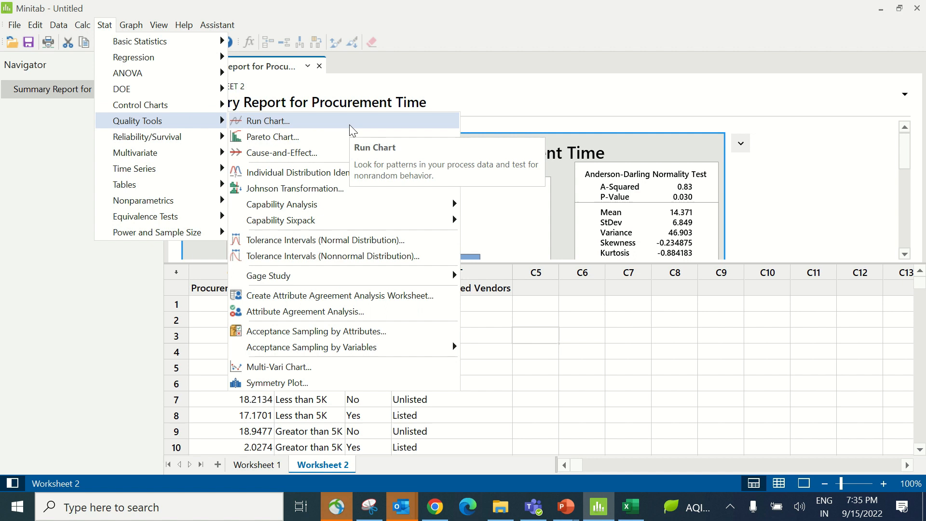
left_click(268, 121)
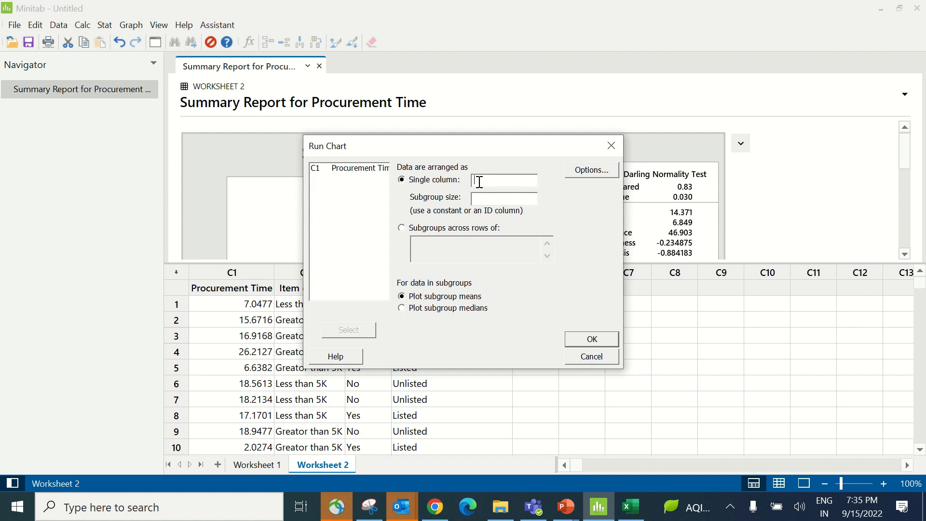
double_click(350, 167)
type("1")
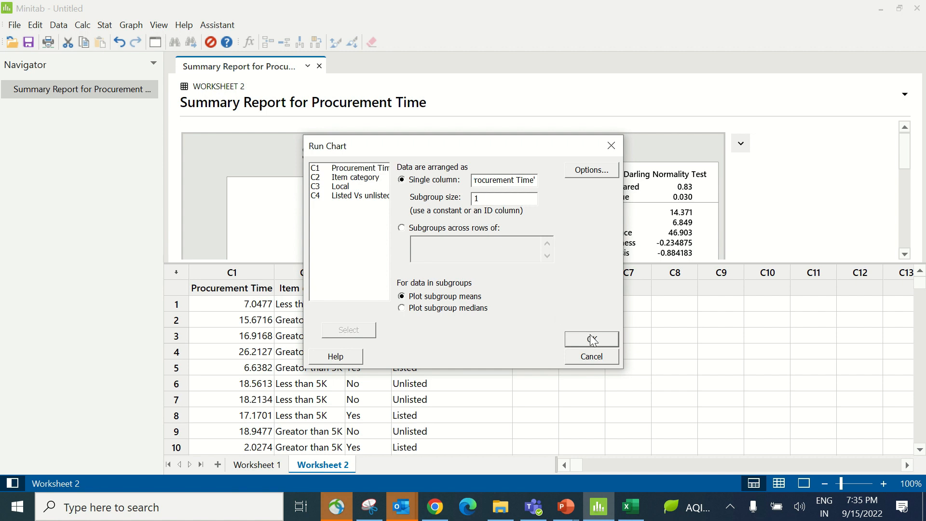
left_click(591, 339)
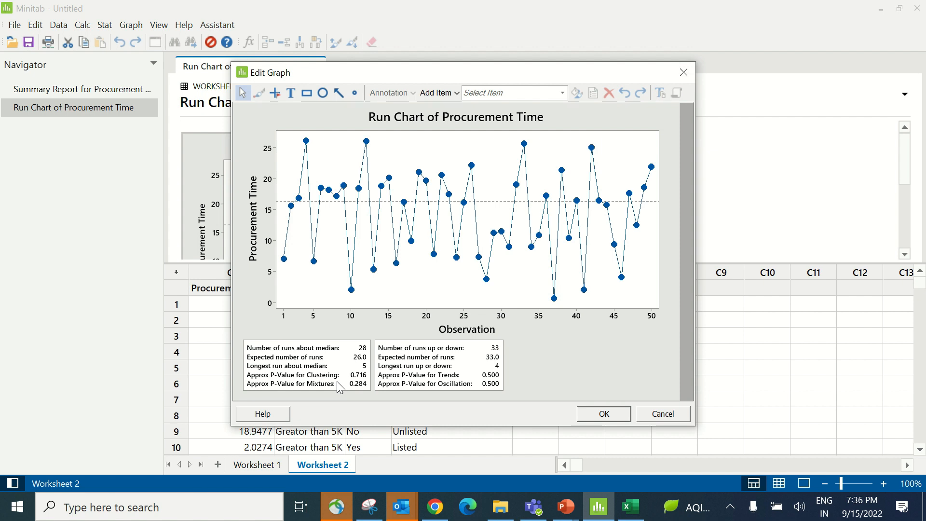
left_click(604, 413)
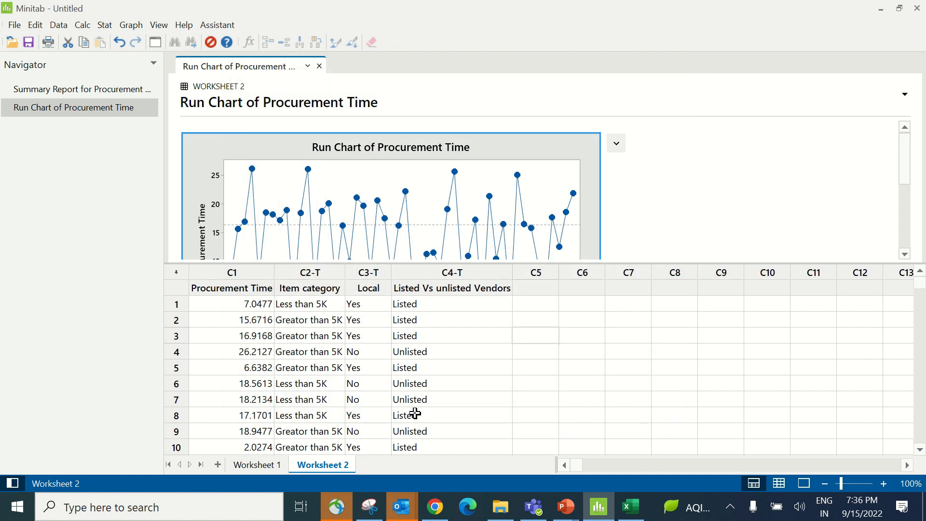
Step: Run Mood's median test of Procurement Time by Item category (p-value 0.777)
left_click(232, 287)
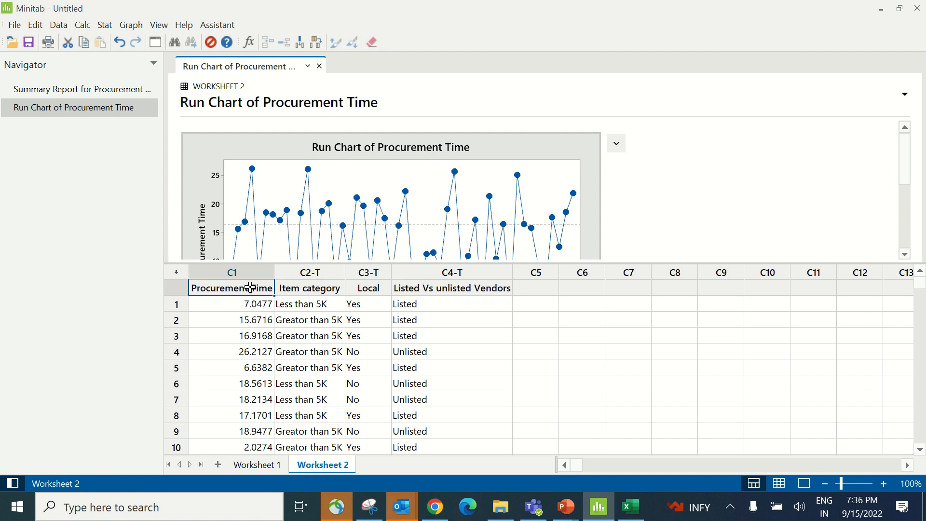
left_click(104, 24)
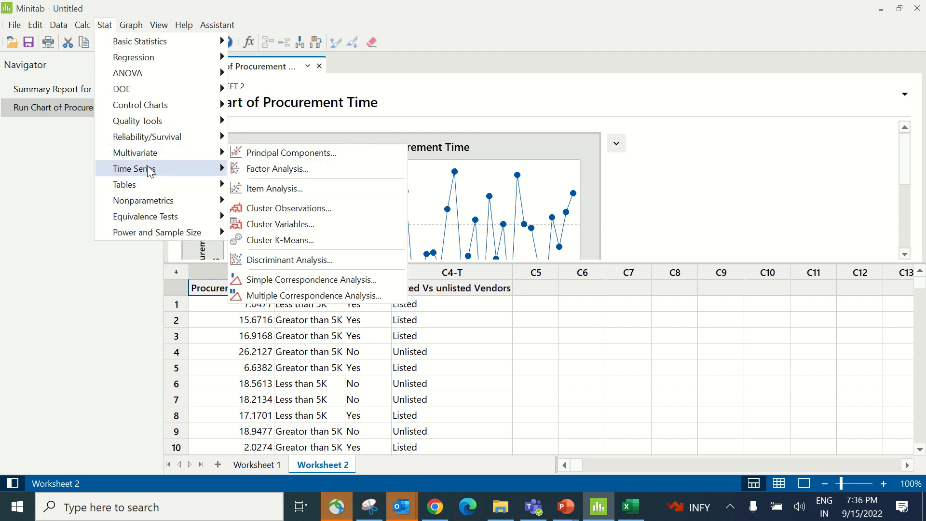
mouse_move(143, 200)
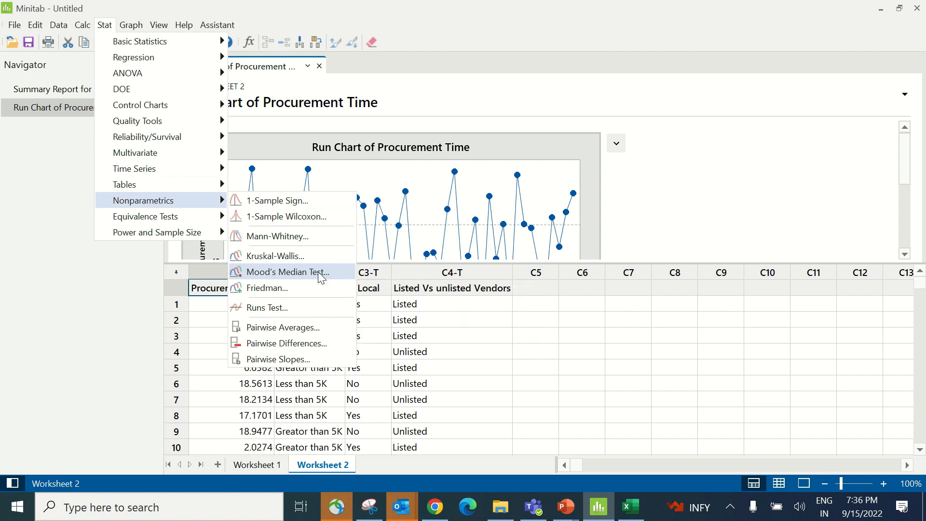
left_click(287, 271)
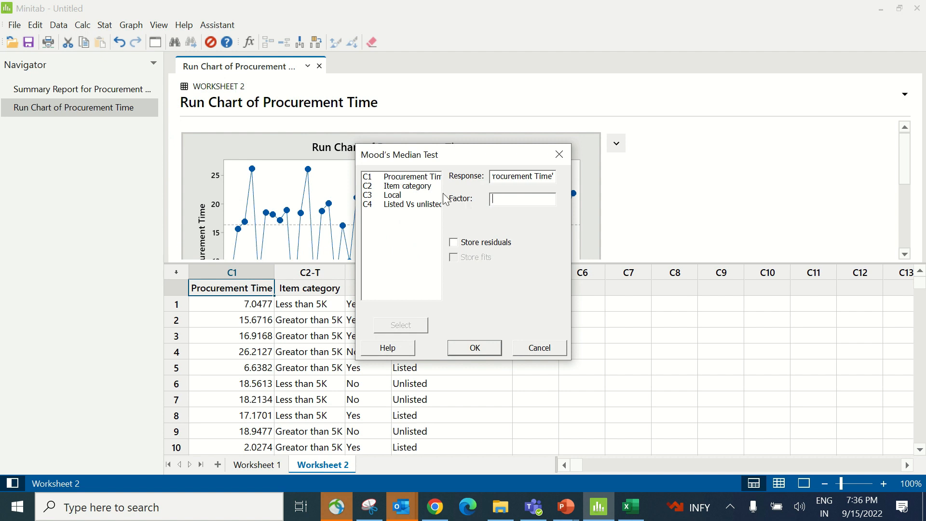
double_click(408, 186)
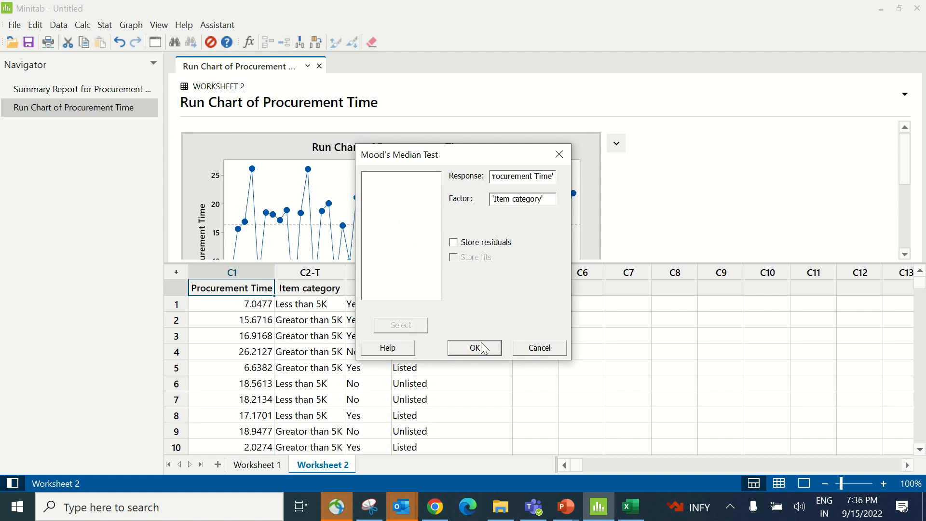
mouse_move(482, 349)
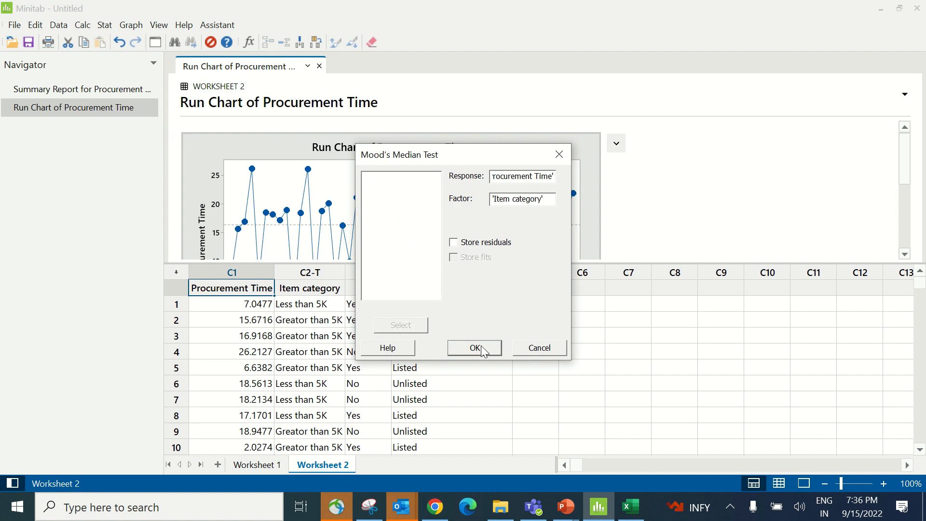
left_click(474, 347)
type("Local")
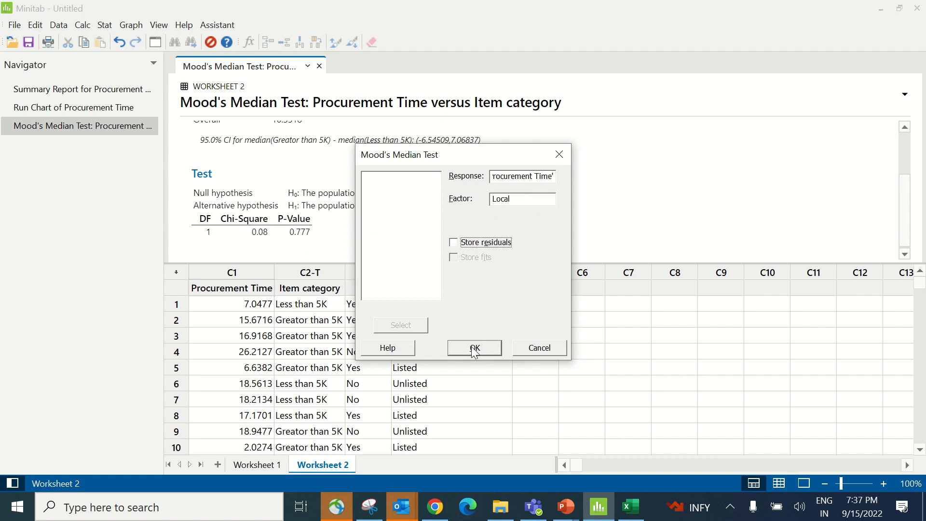
Step: Rerun Mood's median test using Local as the factor (medians 20.38 vs 10.14)
left_click(473, 347)
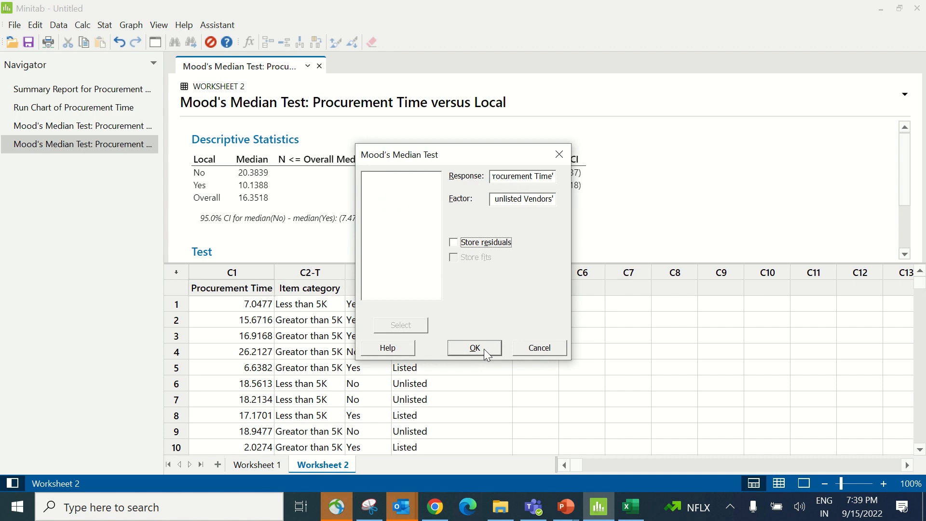
Step: Rerun Mood's median test with Listed Vs unlisted Vendors as factor (chi-square 21.33)
left_click(474, 347)
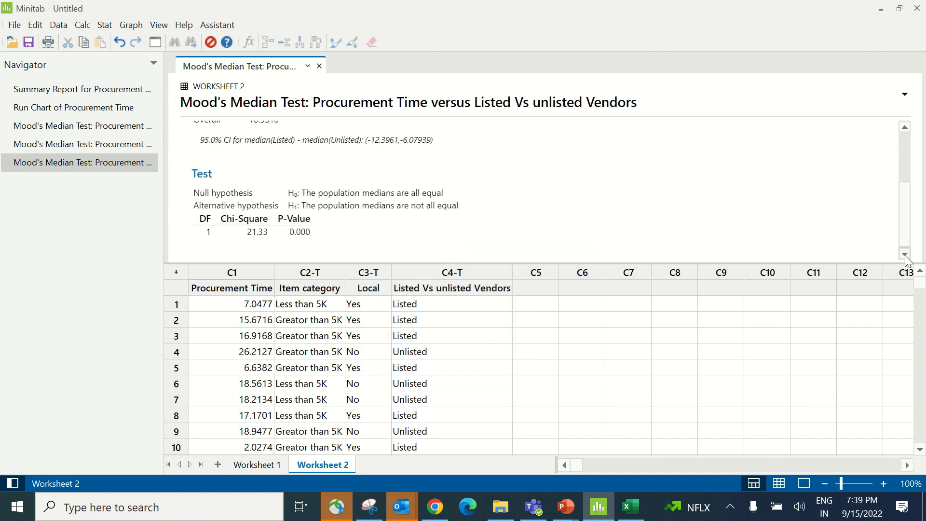